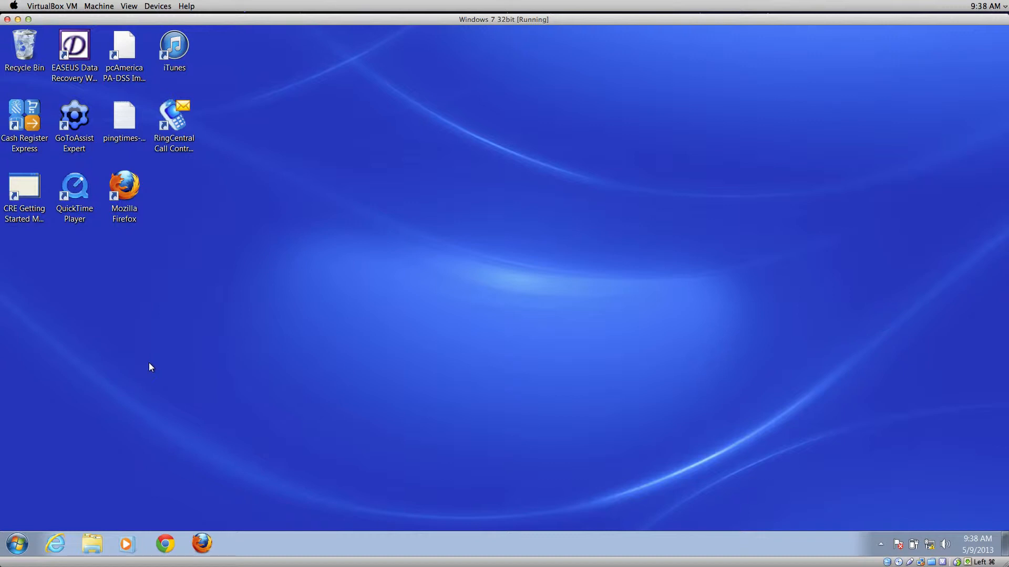
mouse_move(93, 493)
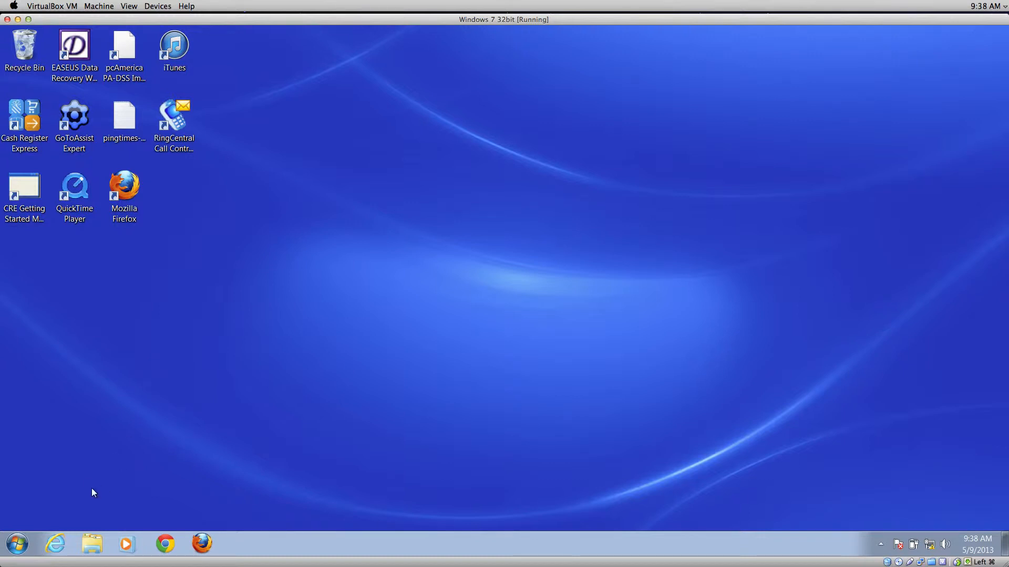
mouse_move(47, 519)
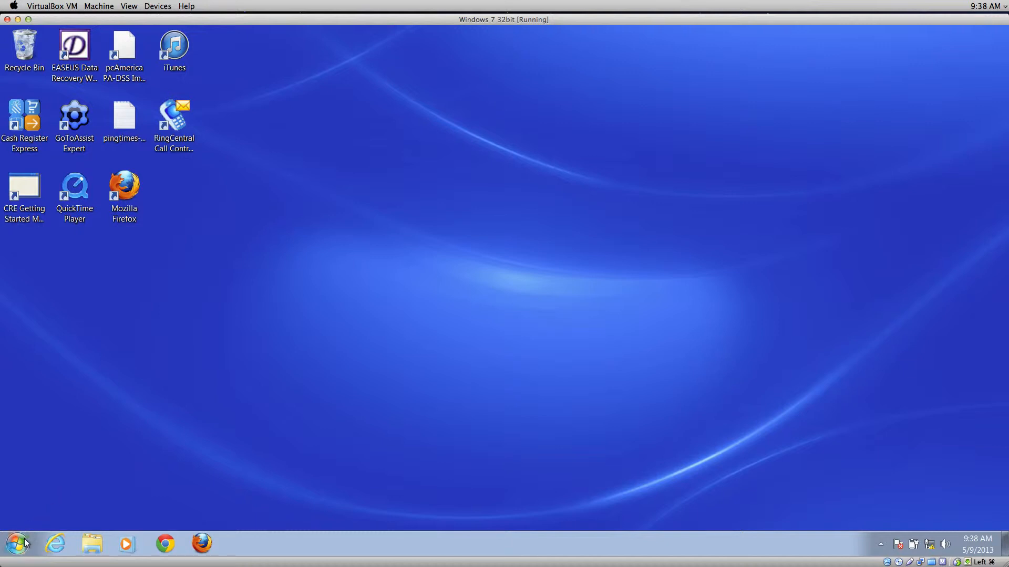
Step: Launch Control Panel from the Start menu and search it for 'power'
click(18, 545)
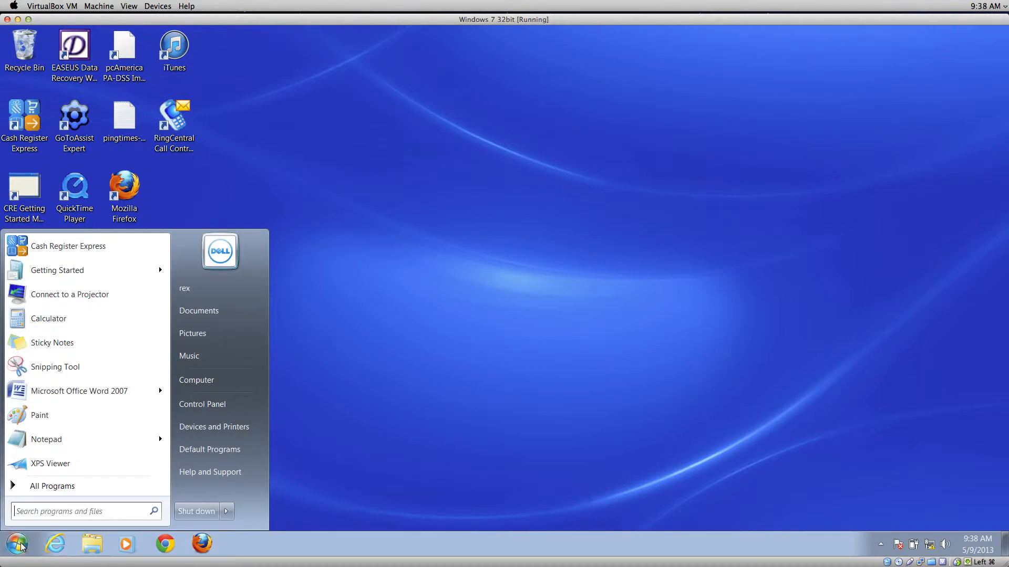
click(202, 403)
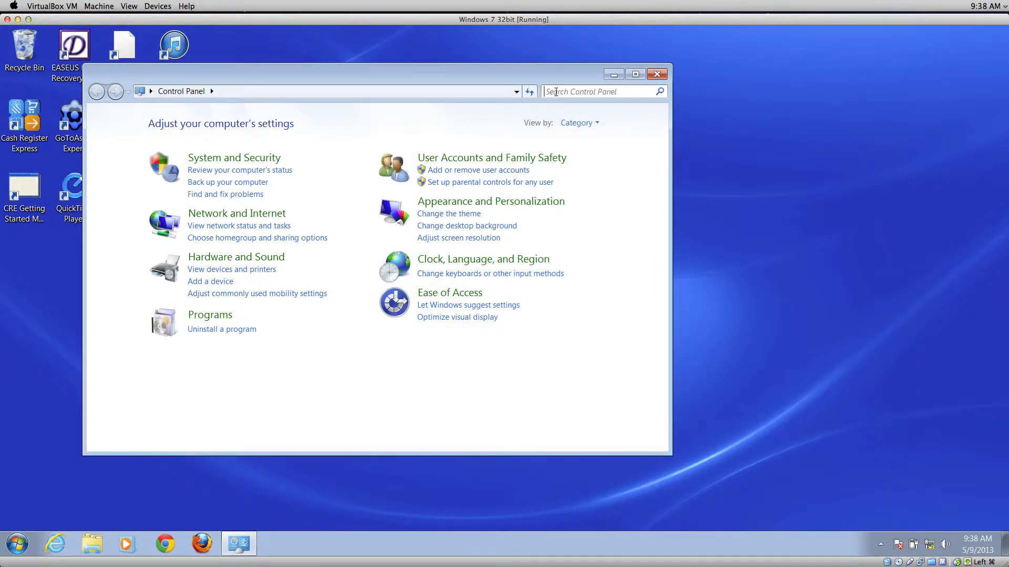
mouse_move(550, 91)
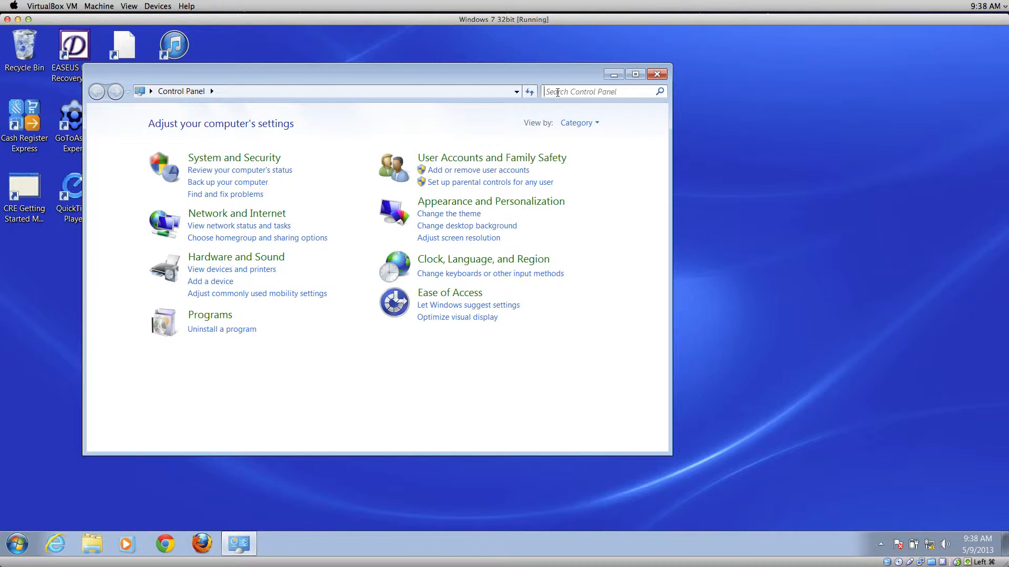
text(power)
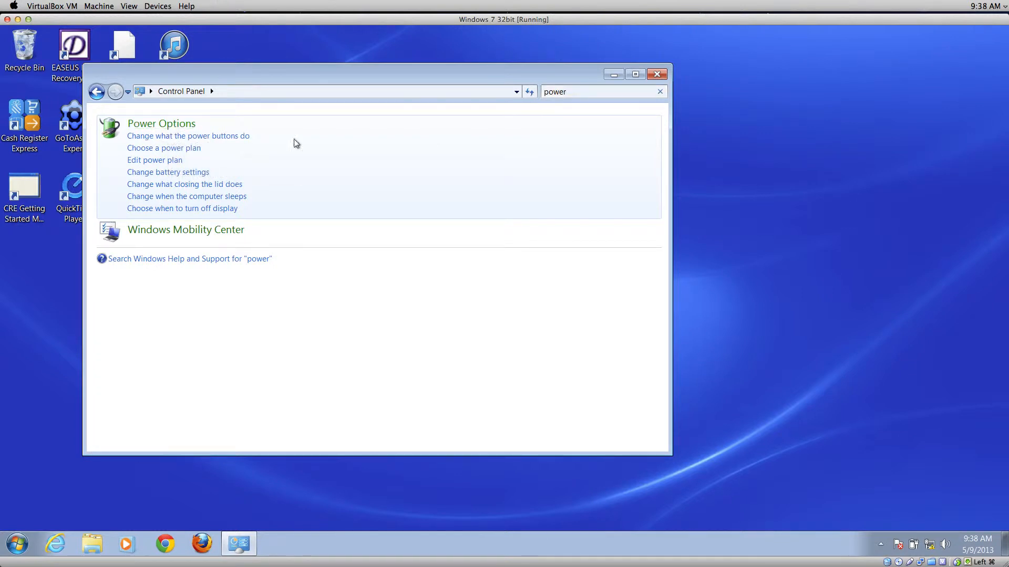
Step: Go into Power Options and edit the Balanced (recommended) plan's settings
click(164, 148)
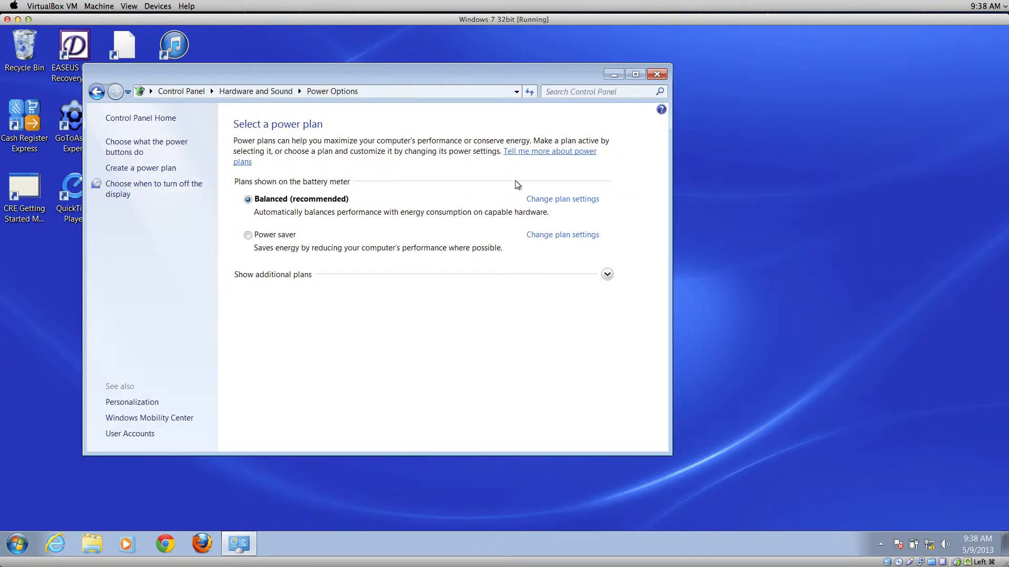
mouse_move(297, 225)
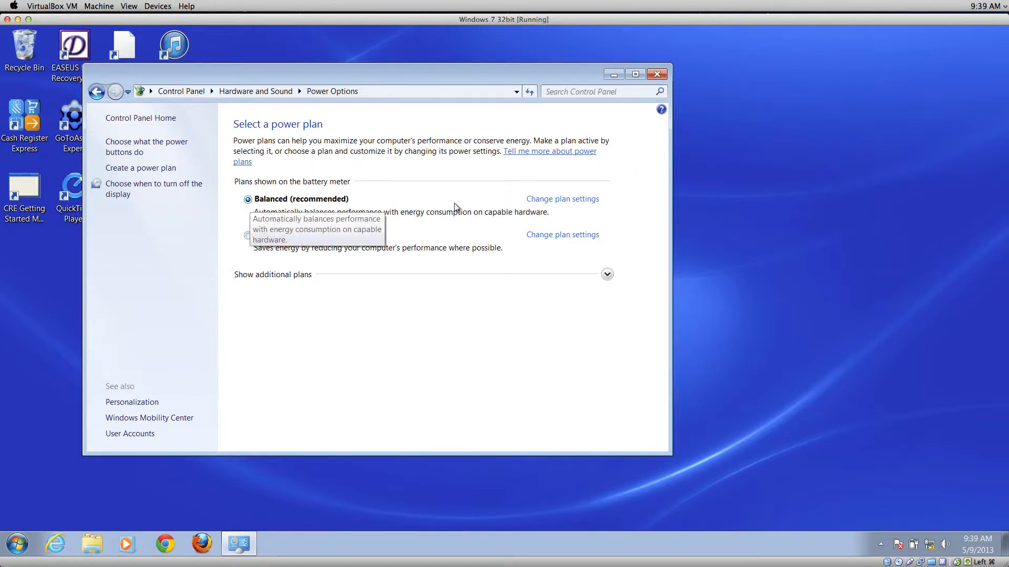
click(561, 198)
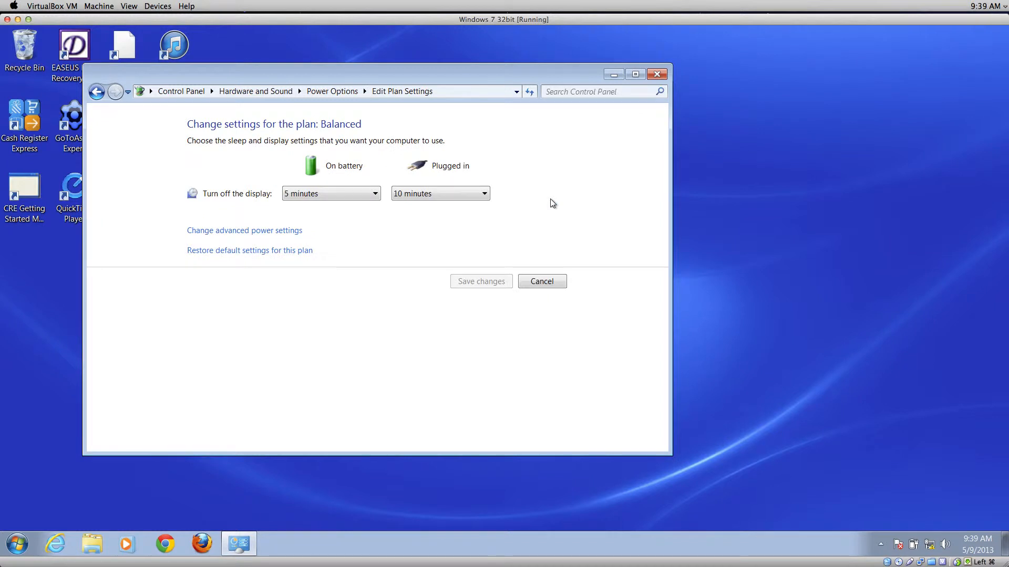
mouse_move(486, 171)
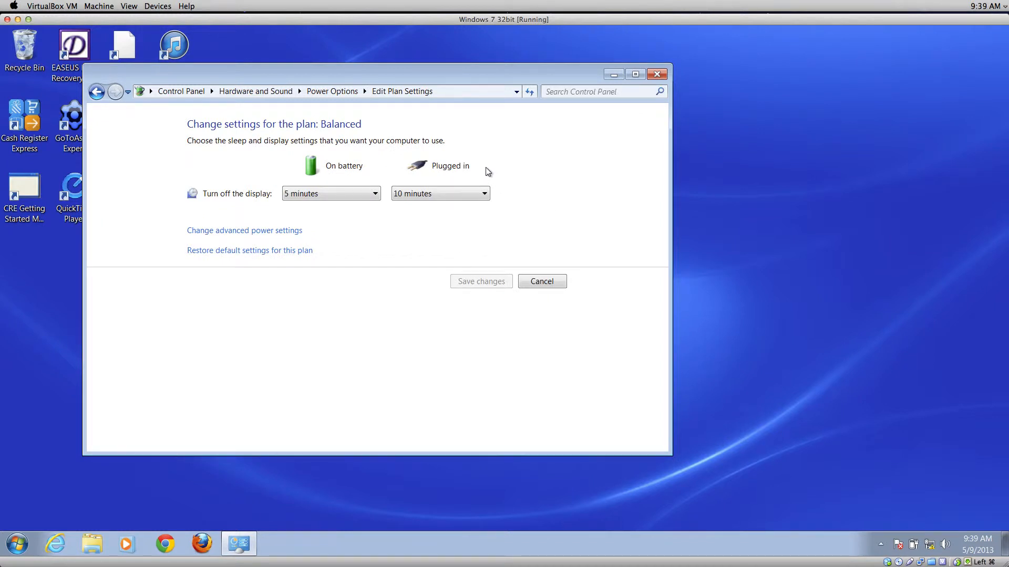
mouse_move(491, 174)
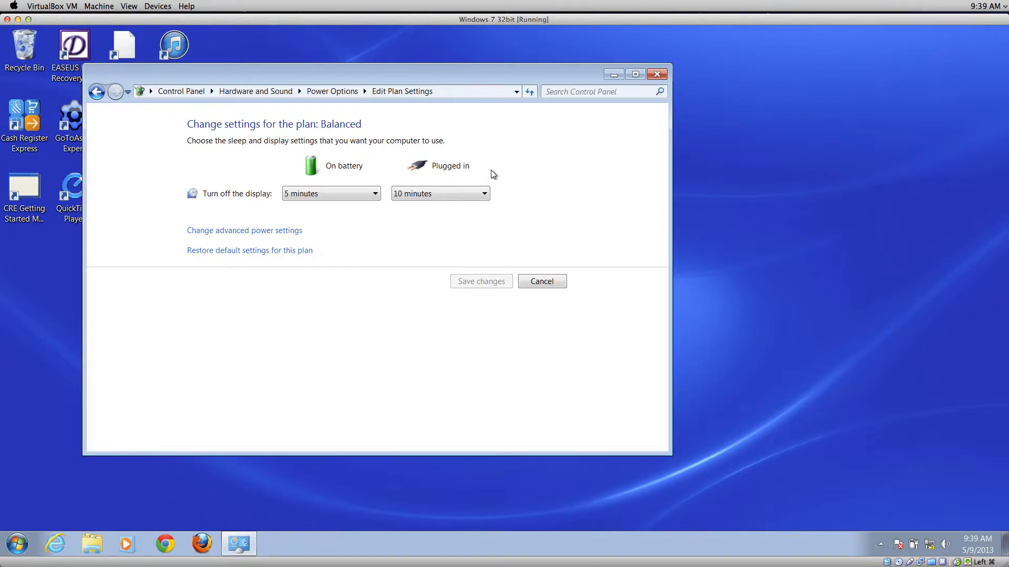
mouse_move(391, 220)
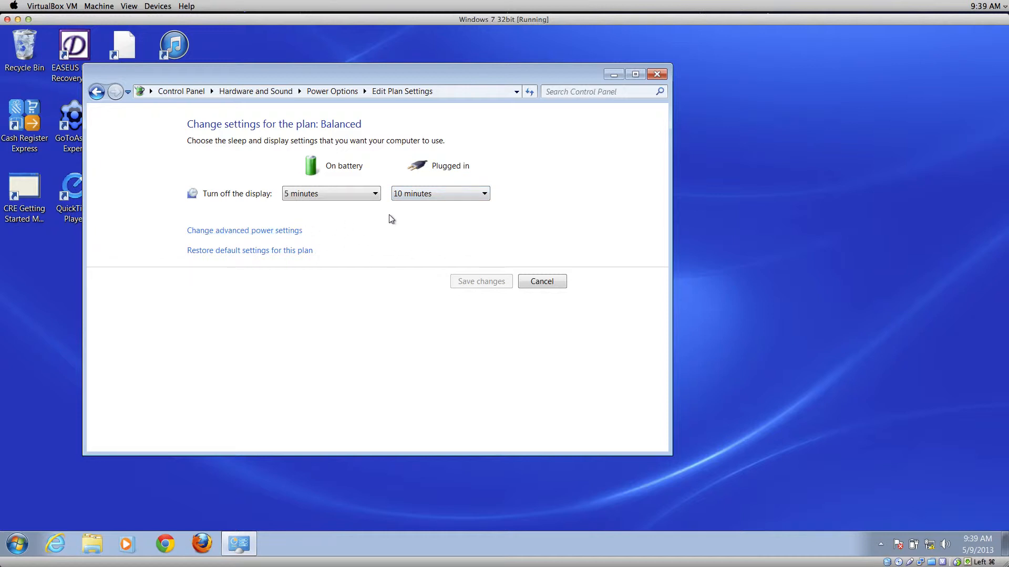
mouse_move(258, 234)
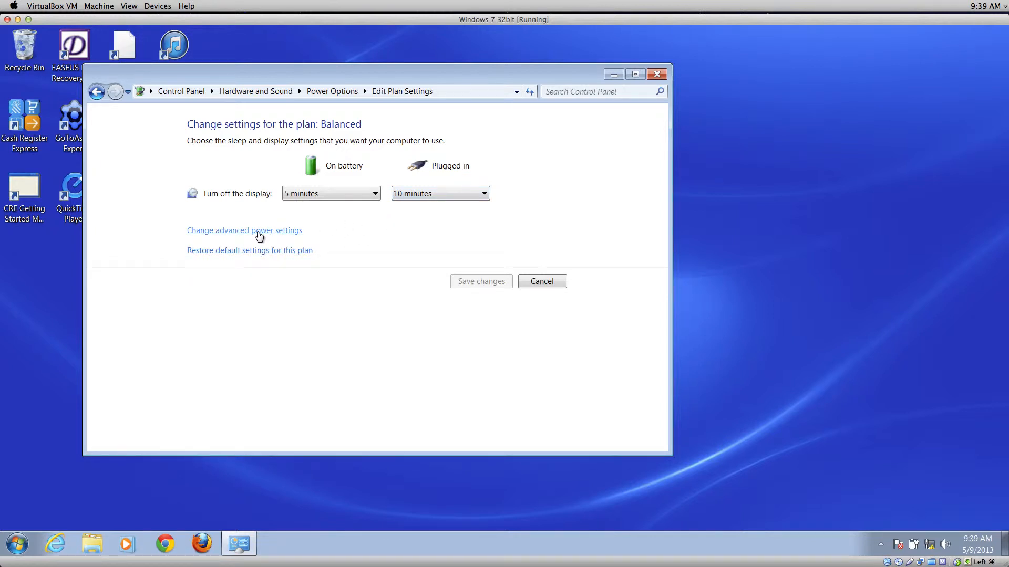
Step: In advanced power settings, start entering 'never' for the plugged-in hard disk turn-off time
click(245, 230)
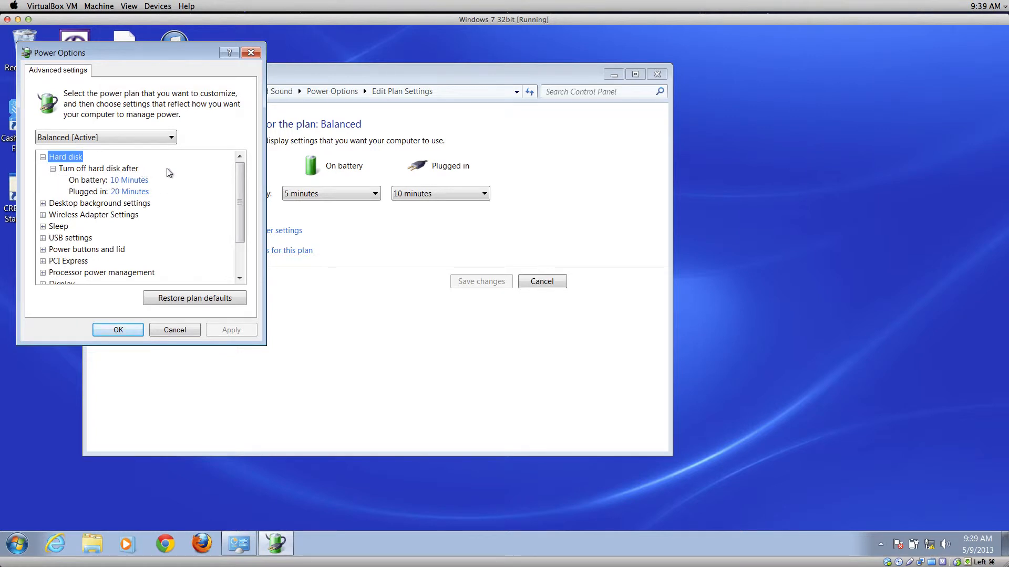
mouse_move(87, 197)
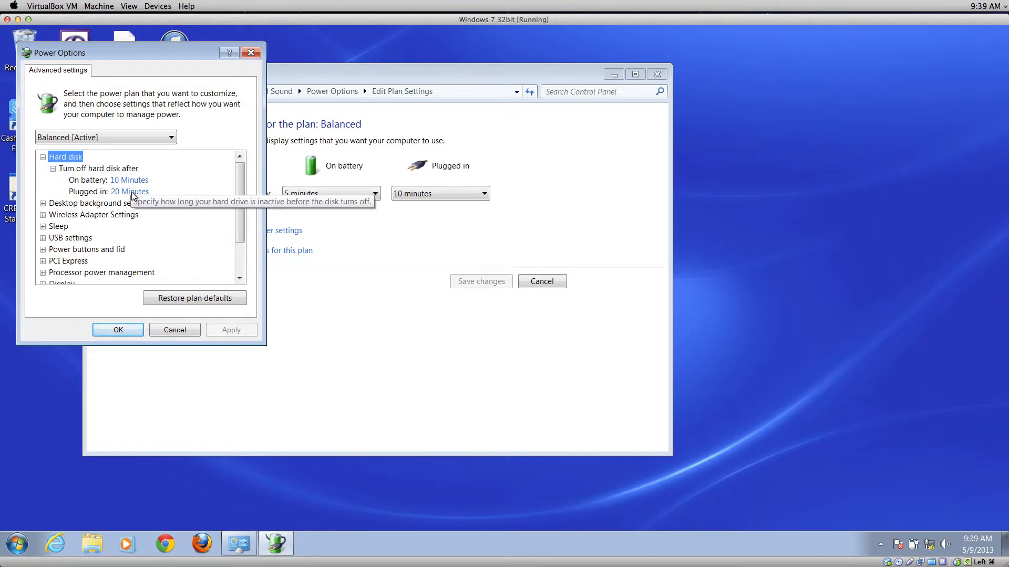
click(129, 191)
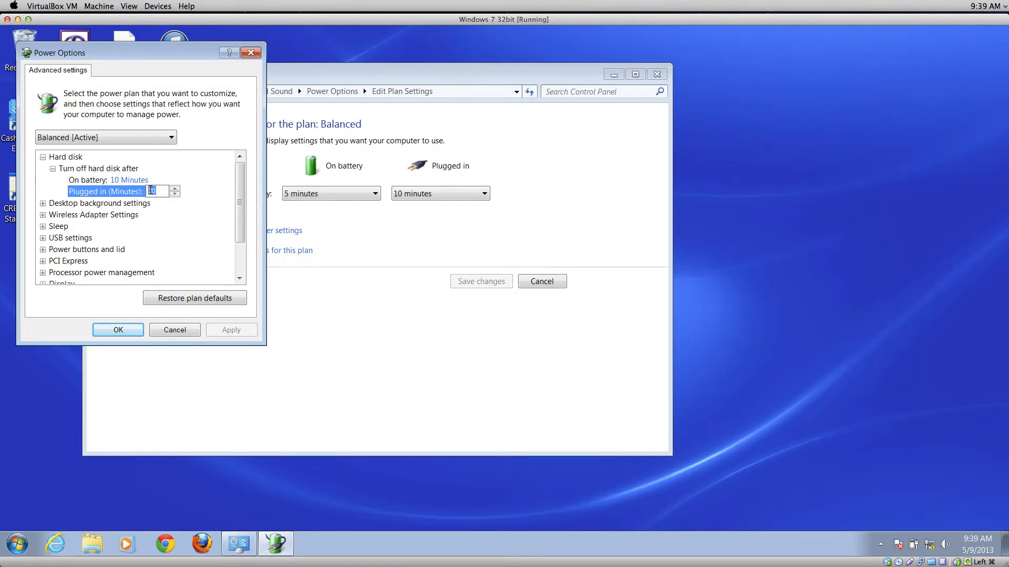
mouse_move(157, 191)
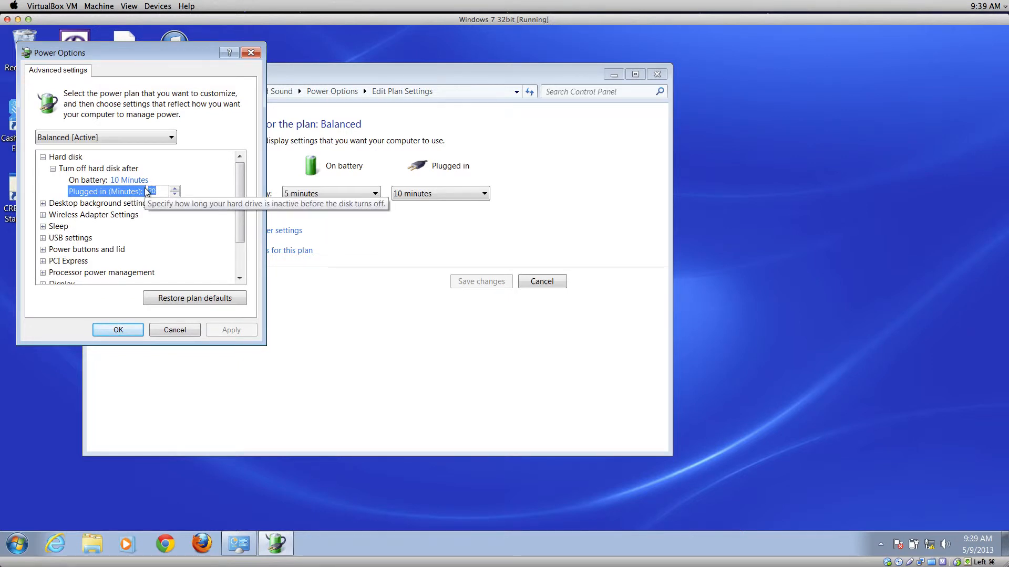
text(never)
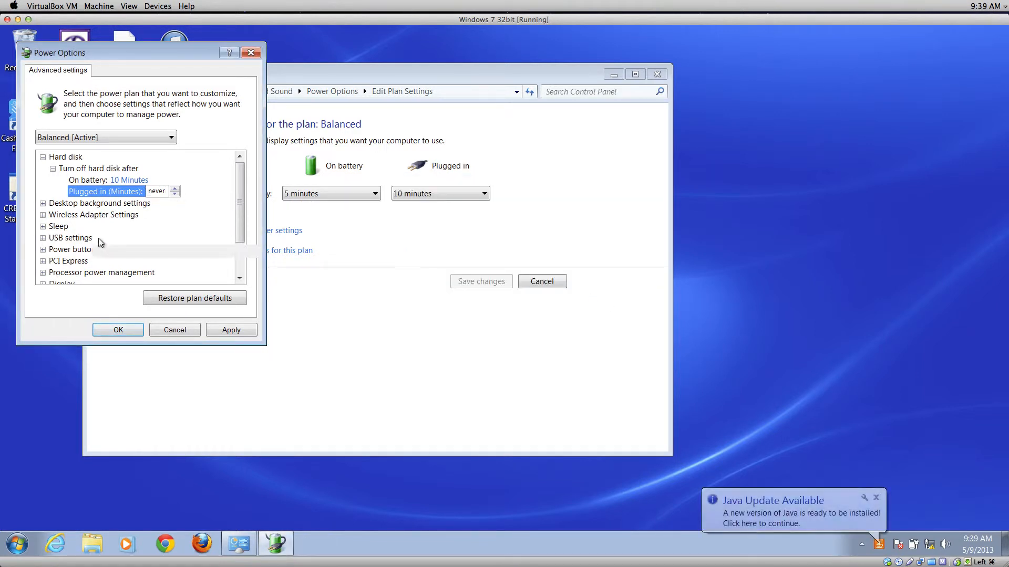
Step: Expand Sleep and Allow wake timers, reviewing them as disabled on battery and plugged in
click(42, 227)
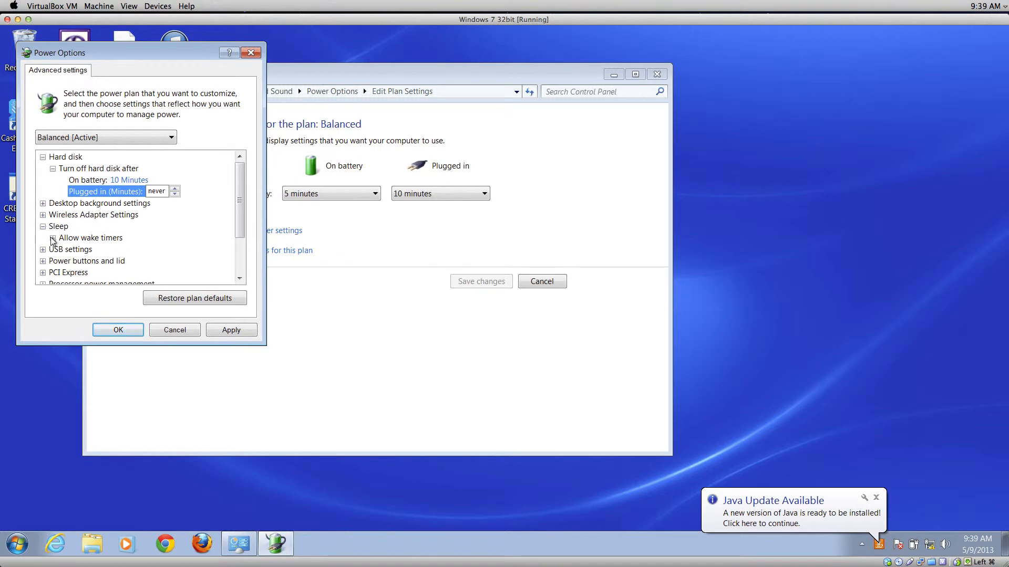
click(43, 237)
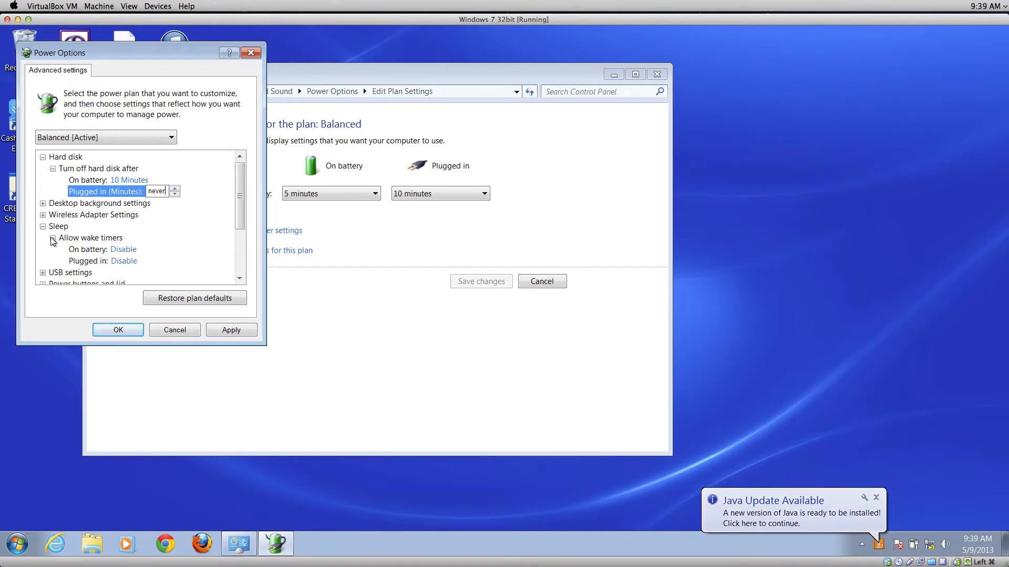
text(17)
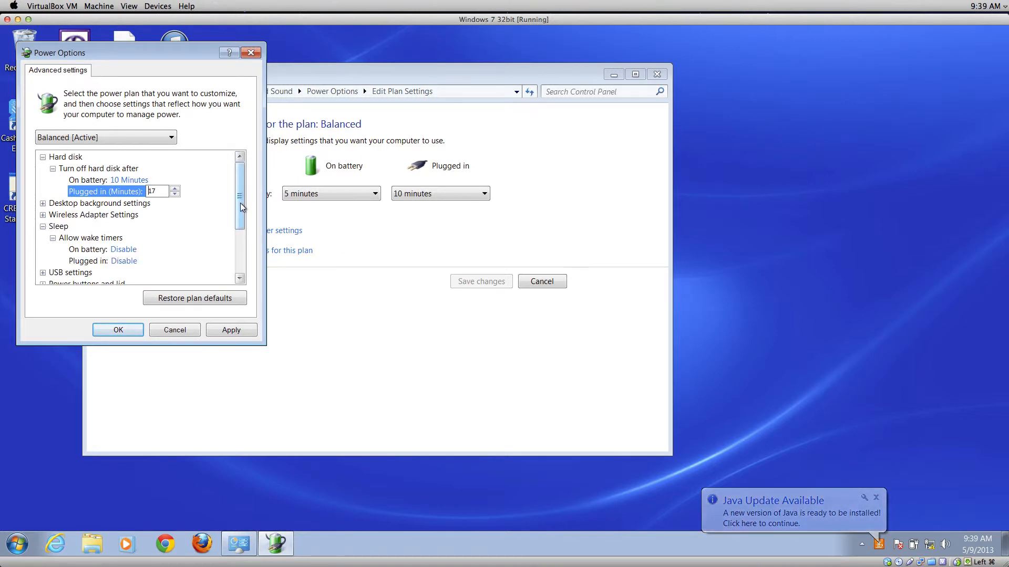
scroll(down, 3)
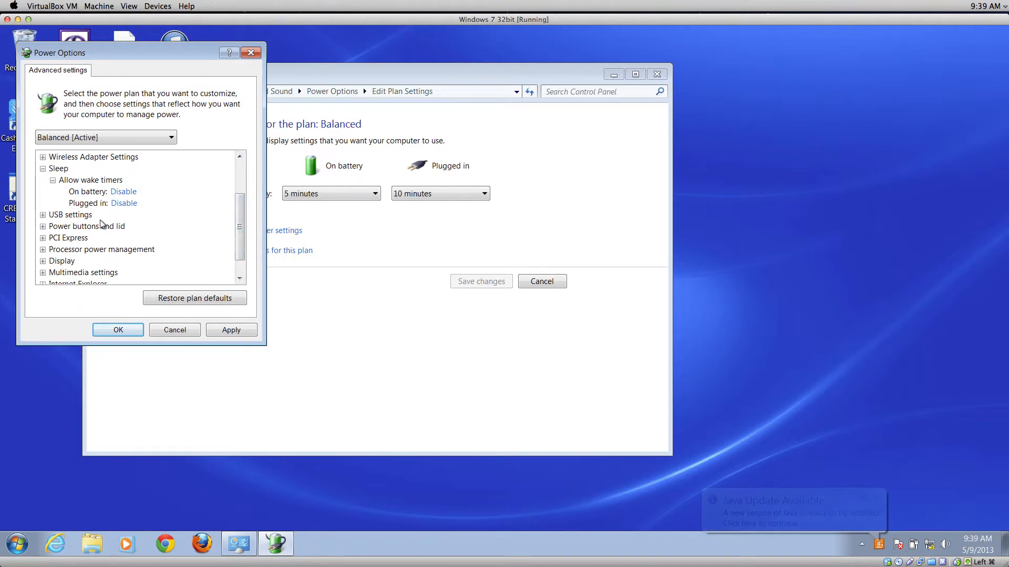
mouse_move(124, 202)
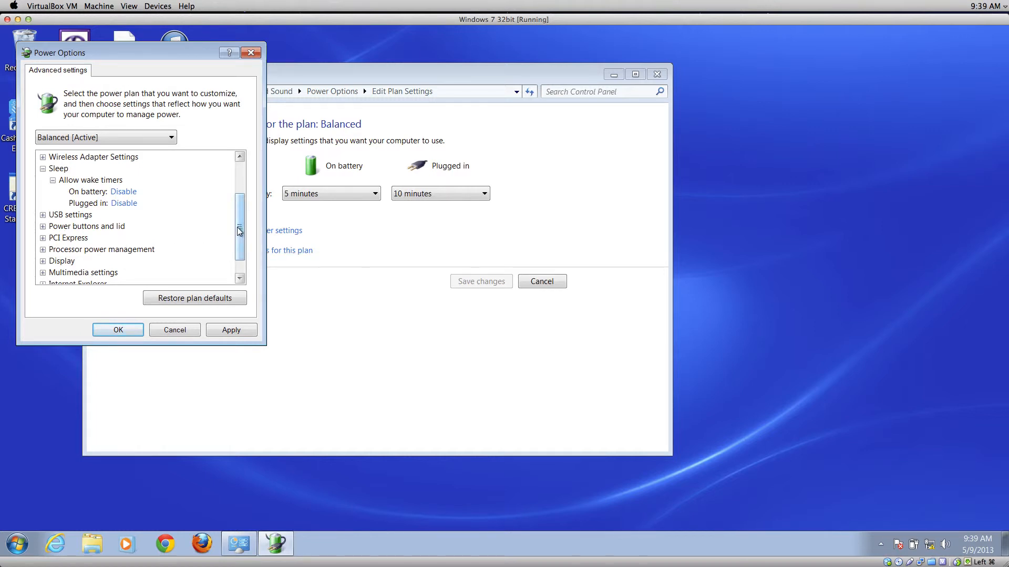
scroll(down, 3)
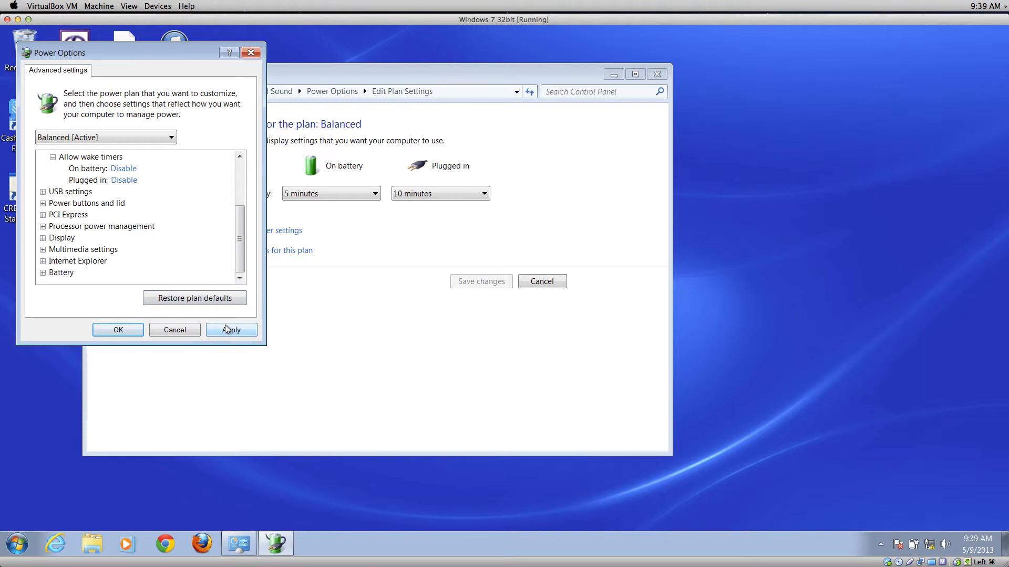
Step: Set the plugged-in hard disk turn-off to 'never' and apply, closing the advanced settings
scroll(up, 3)
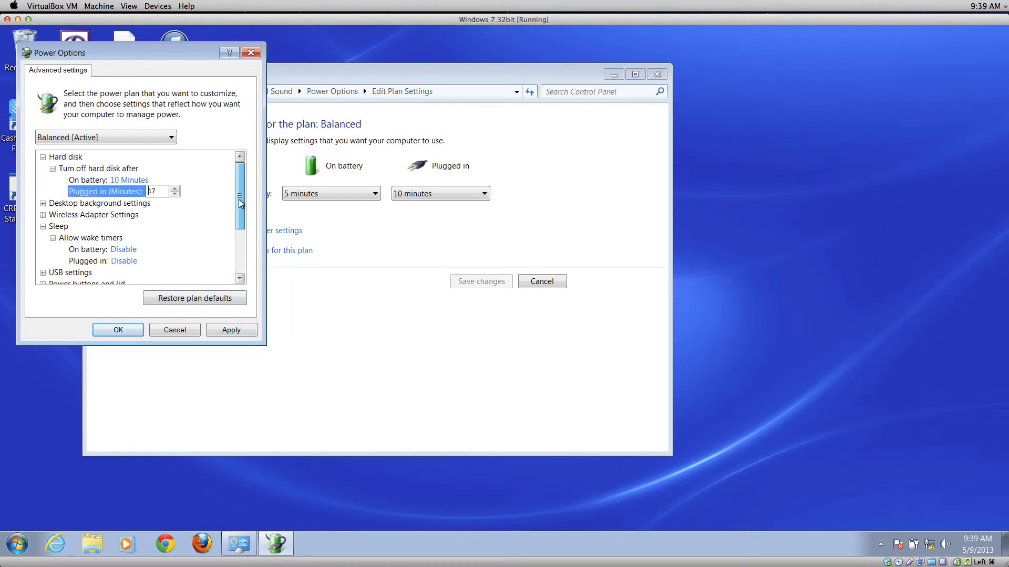
mouse_move(97, 203)
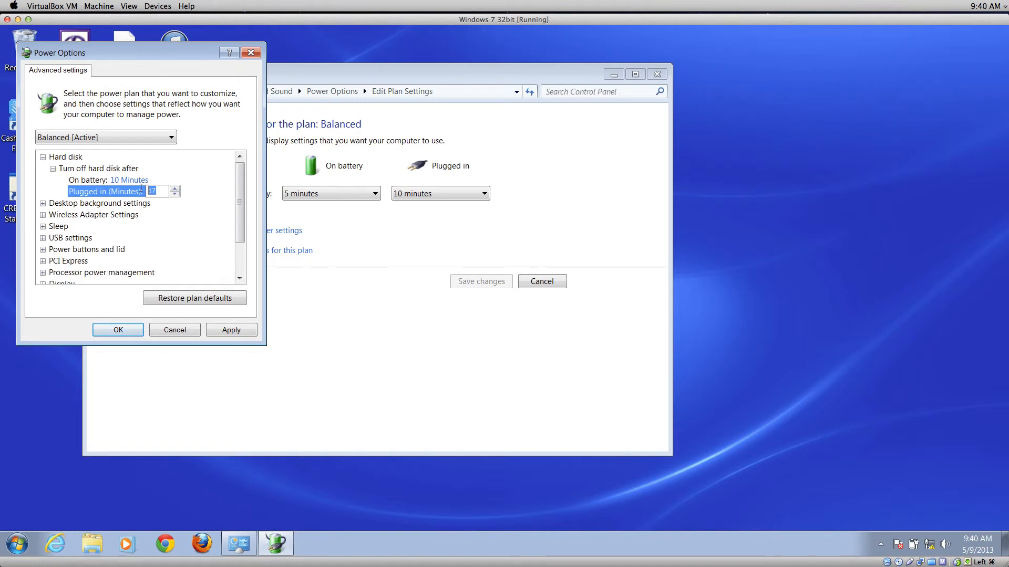
text(never)
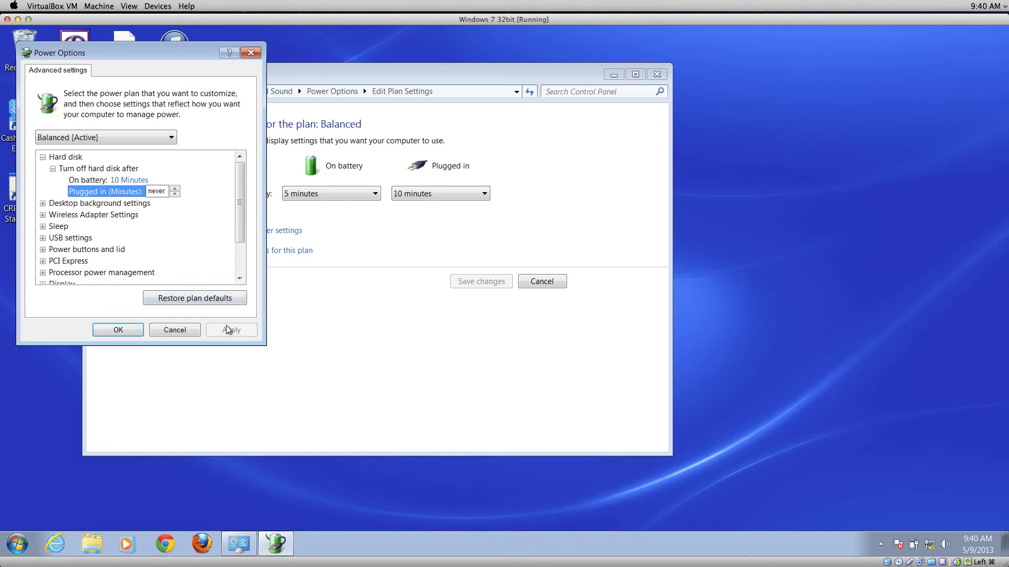
click(117, 329)
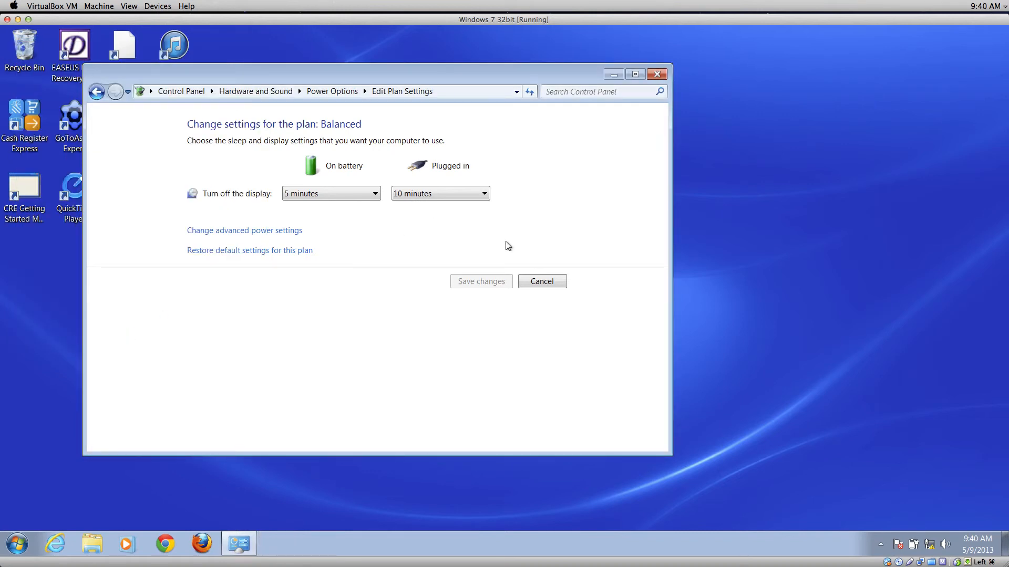
mouse_move(501, 285)
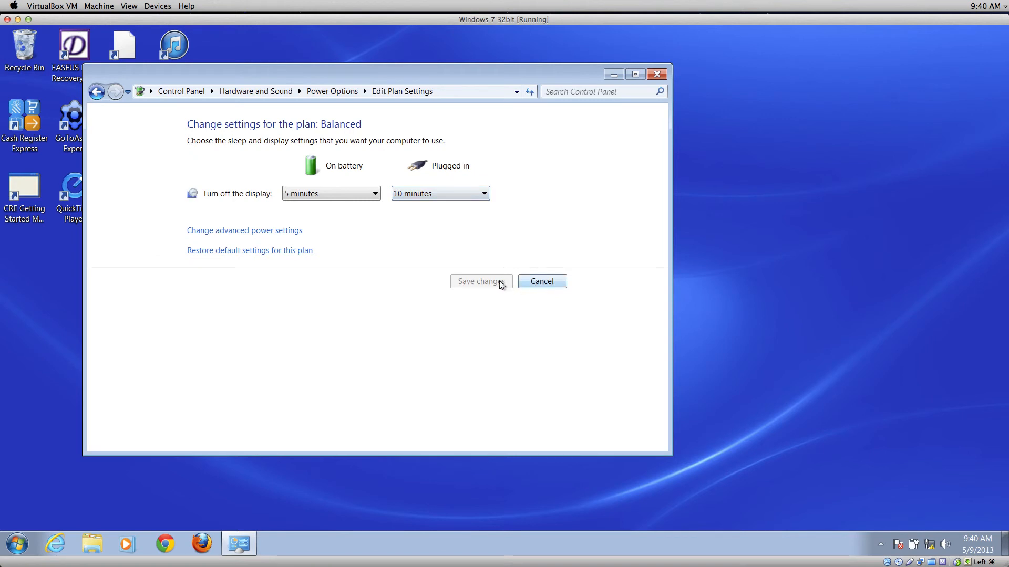
mouse_move(476, 286)
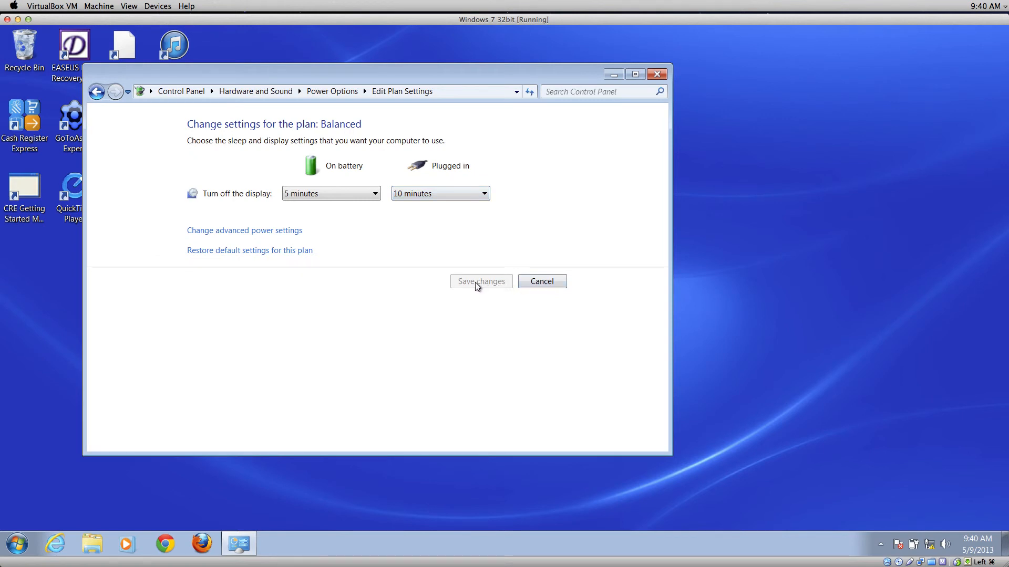